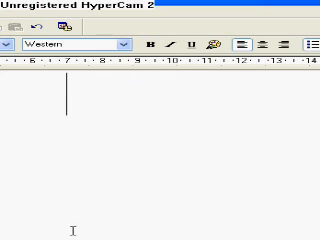
# Show the words 'this is', 'bubbles' and 'first to', clearing the page between them
pyautogui.write('this is')
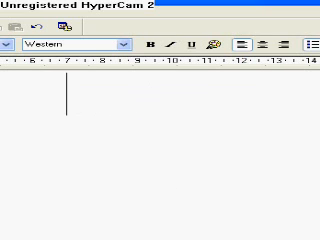
pyautogui.write('roun')
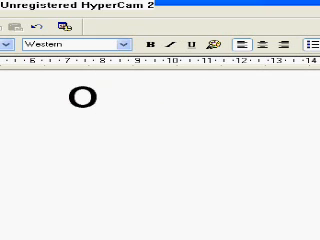
pyautogui.write('ubles')
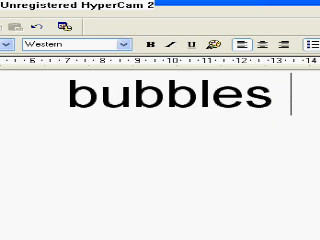
pyautogui.press('ctrl+a')
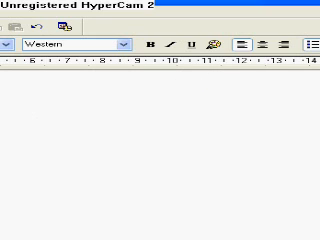
pyautogui.write('first')
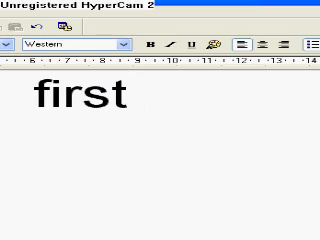
pyautogui.write('to')
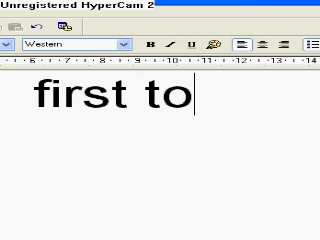
pyautogui.write('o')
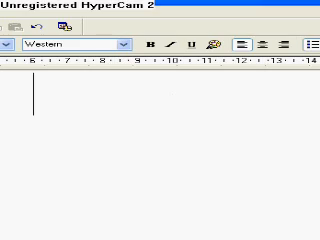
# Show 'who', then 'dies', and erase the letters until the page is empty
pyautogui.write('1')
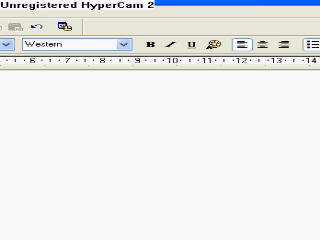
pyautogui.write('who')
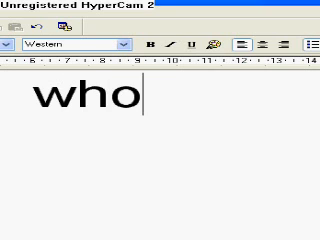
pyautogui.write('ever')
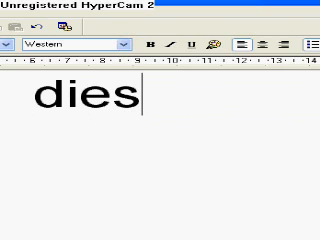
pyautogui.write('5')
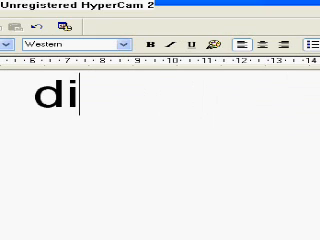
pyautogui.write('los')
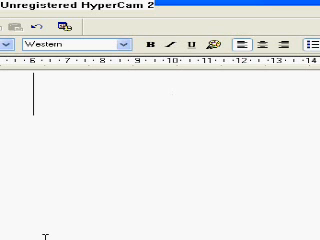
# Show a large '3' on the page, then erase it
pyautogui.write('33')
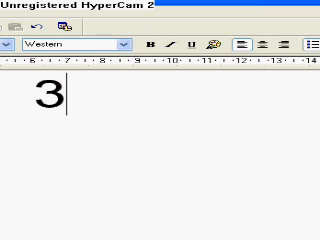
pyautogui.press('BackSpace')
pyautogui.write('g')
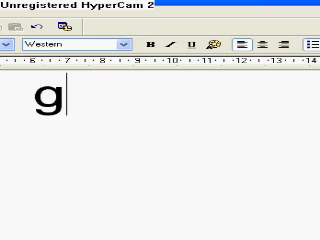
# Complete 'green wins', erase it, and leave a single large 'j'
pyautogui.write('reen')
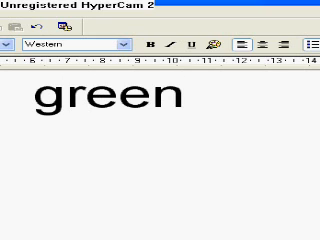
pyautogui.write('wins')
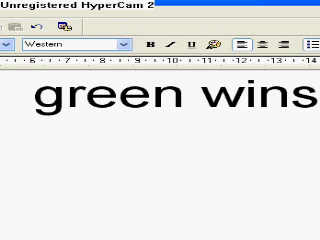
pyautogui.press('BackSpace')
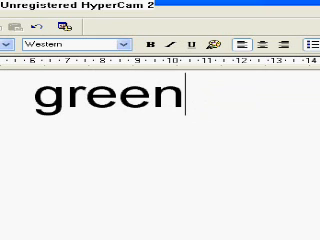
pyautogui.write('jhfw')
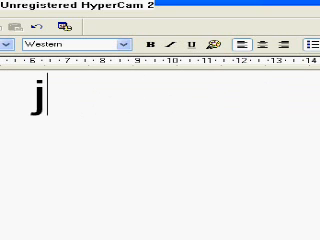
# Flash 'th', 'final' and 'pa', erasing each, then end on the credits card
pyautogui.write('th')
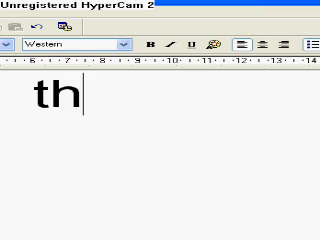
pyautogui.write('e gr')
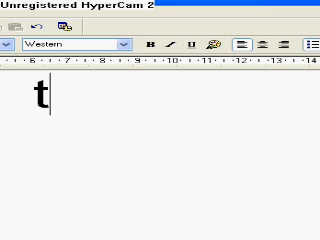
pyautogui.write('final')
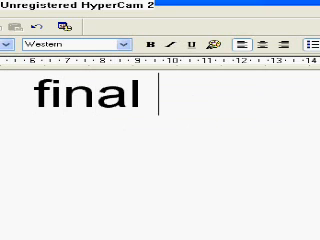
pyautogui.write('i')
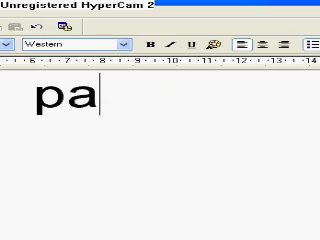
pyautogui.press('BackSpace')
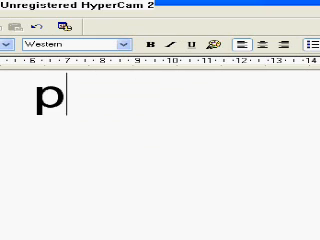
pyautogui.write('c used:the middle-ji')
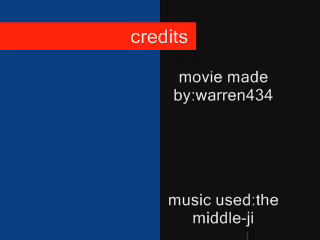
pyautogui.scroll(3)
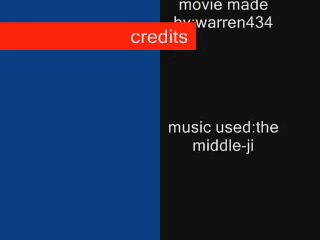